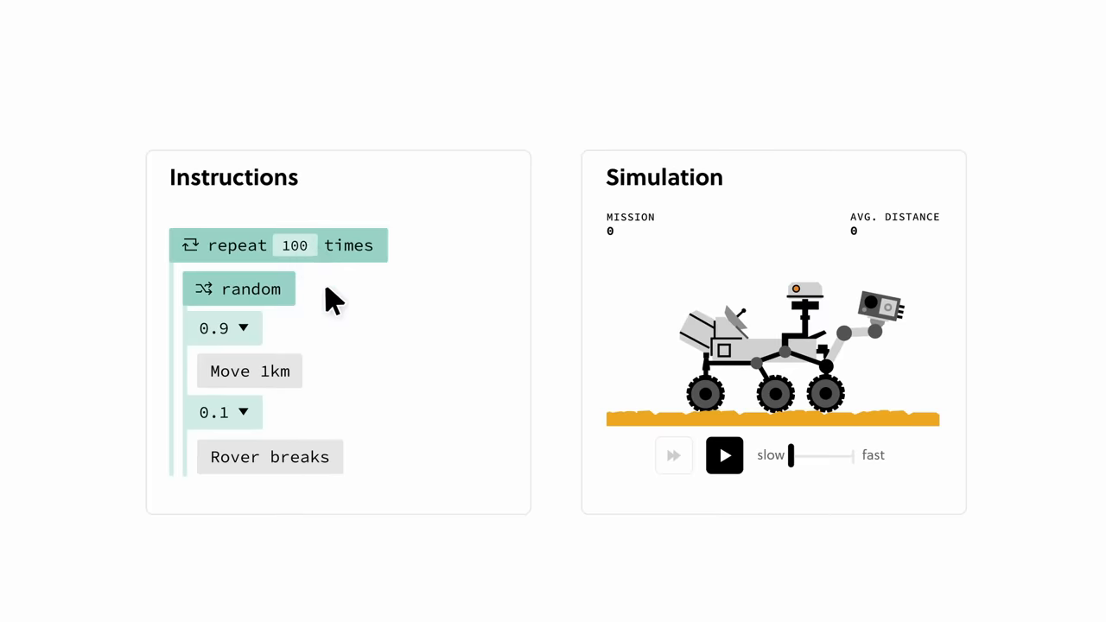
Answer the ANN quiz with 'One or more HL neurons are activated', marked Correct.
left_click(725, 456)
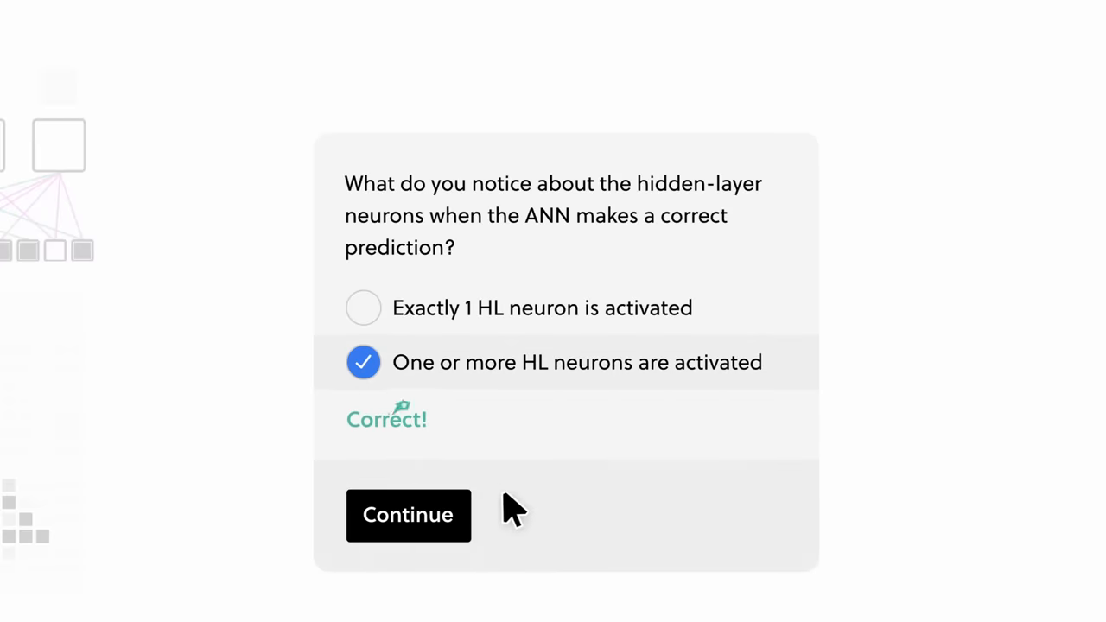
Continue to the cannonball tangent-line lesson showing t = 0.00, slope 10.00.
left_click(408, 515)
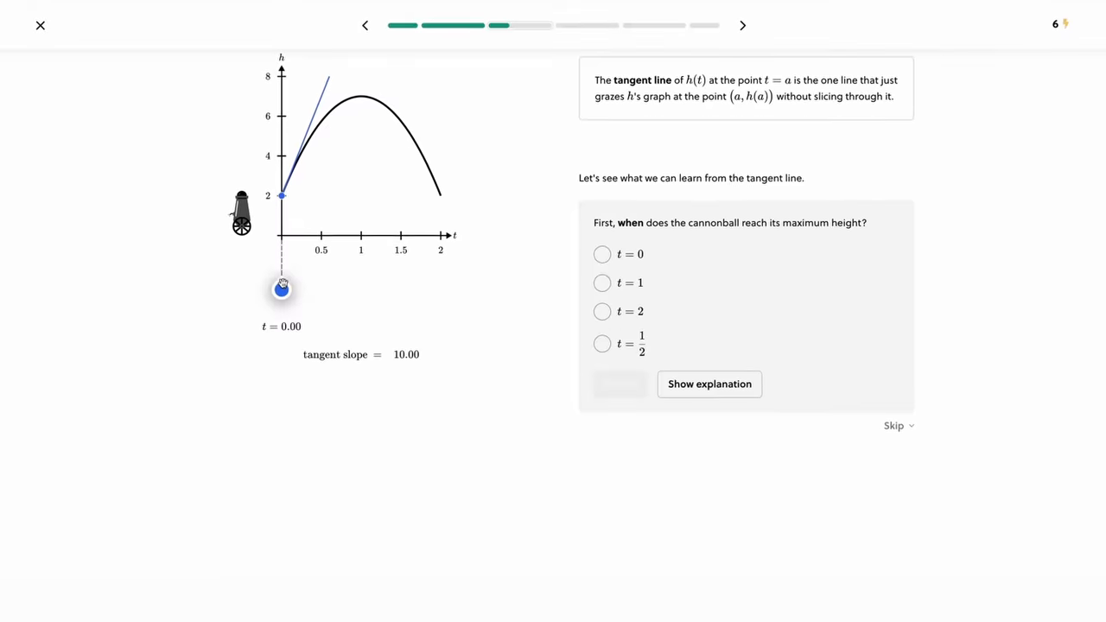
Slide the tangent point to the peak at t = 1.00 (slope 0.02) and answer t = 1, marked Correct.
left_click_drag(281, 289, 466, 463)
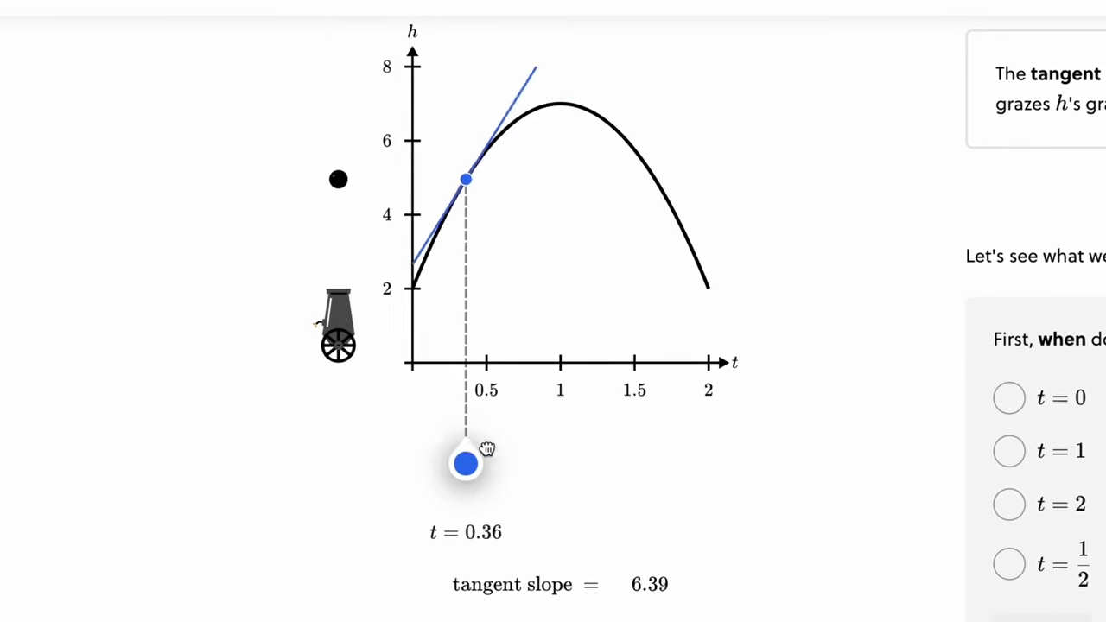
left_click_drag(465, 463, 370, 290)
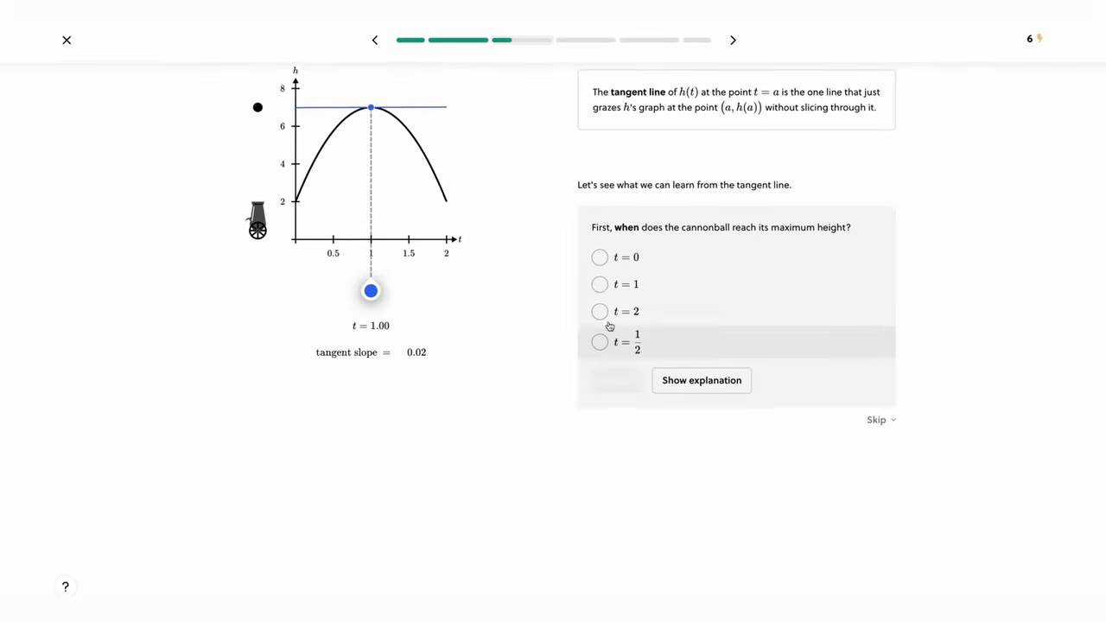
left_click(600, 283)
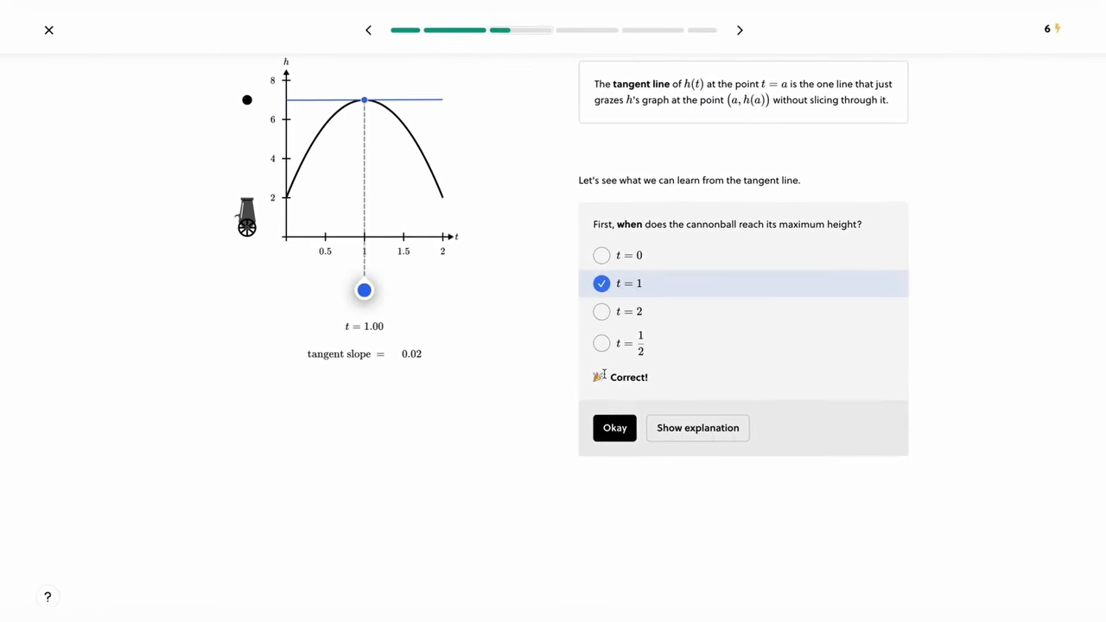